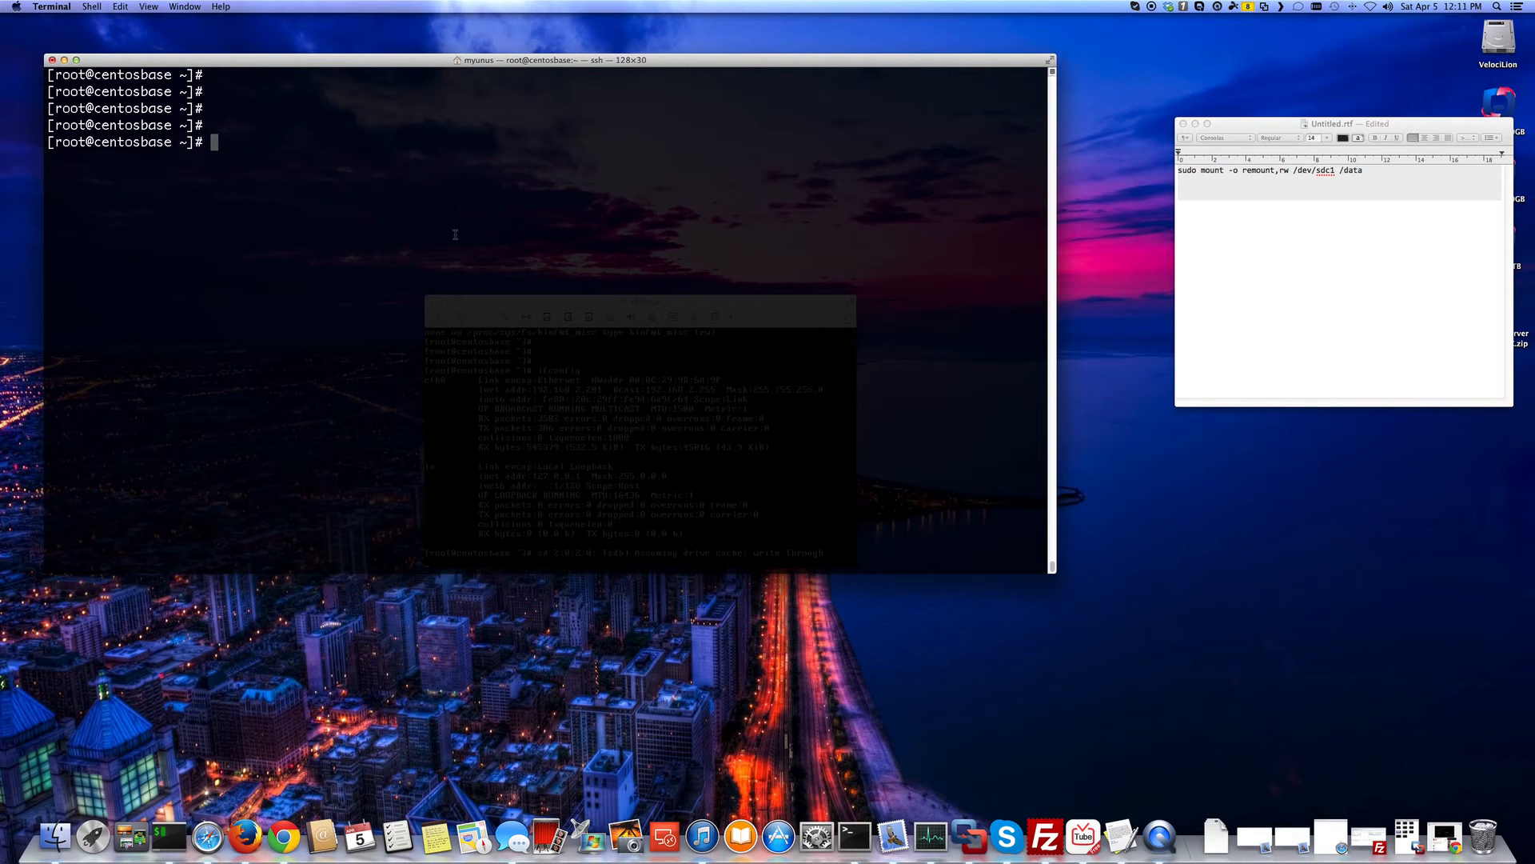
pyautogui.moveTo(357, 87)
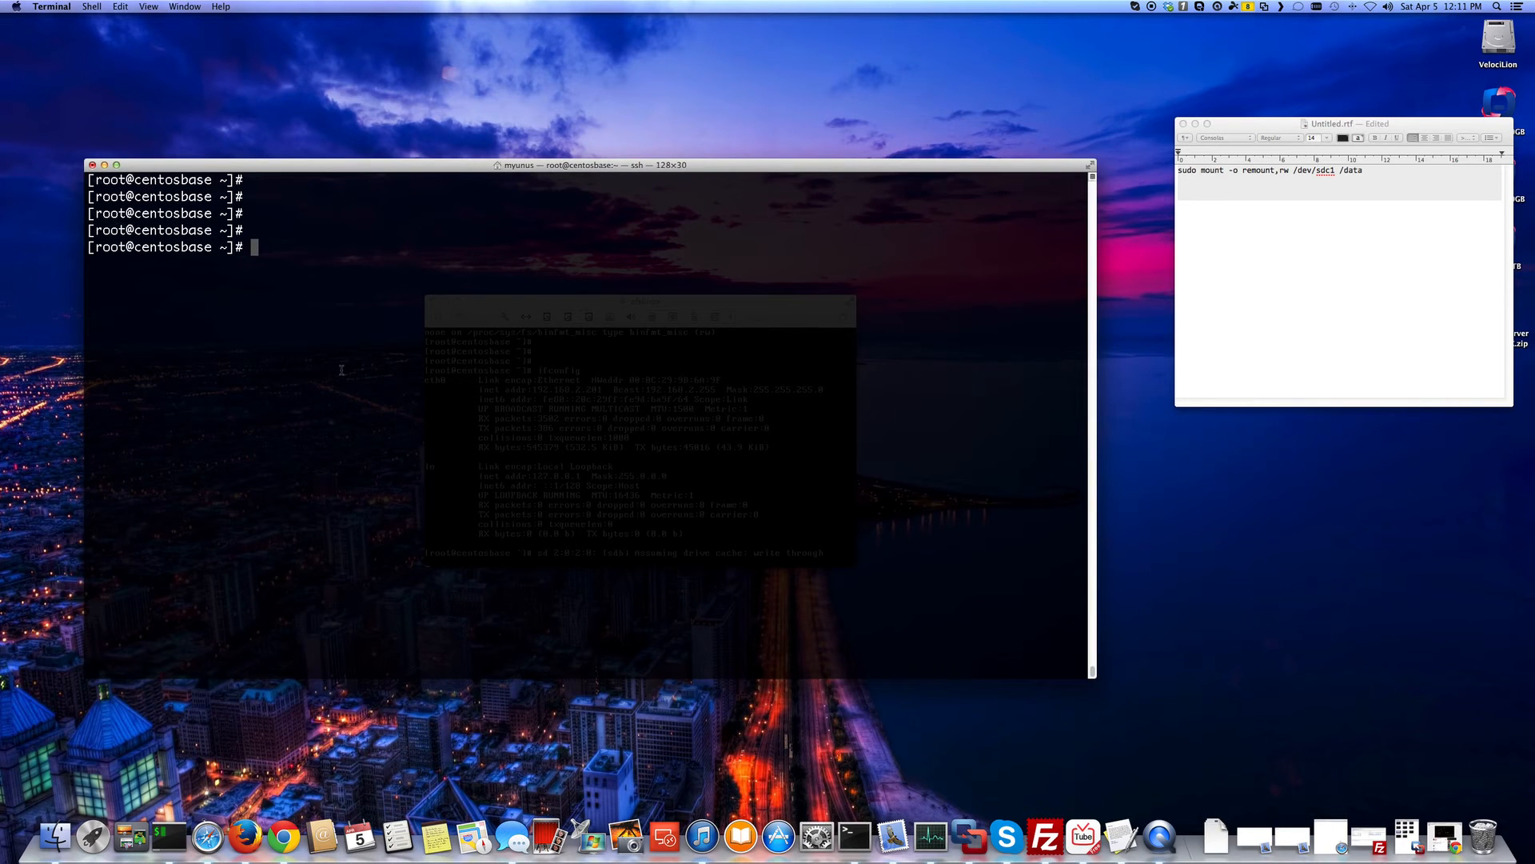
# - Run mount to list filesystems and confirm /dev/sdb1 is mounted on /data as ext4 (rw)
pyautogui.write('mount')
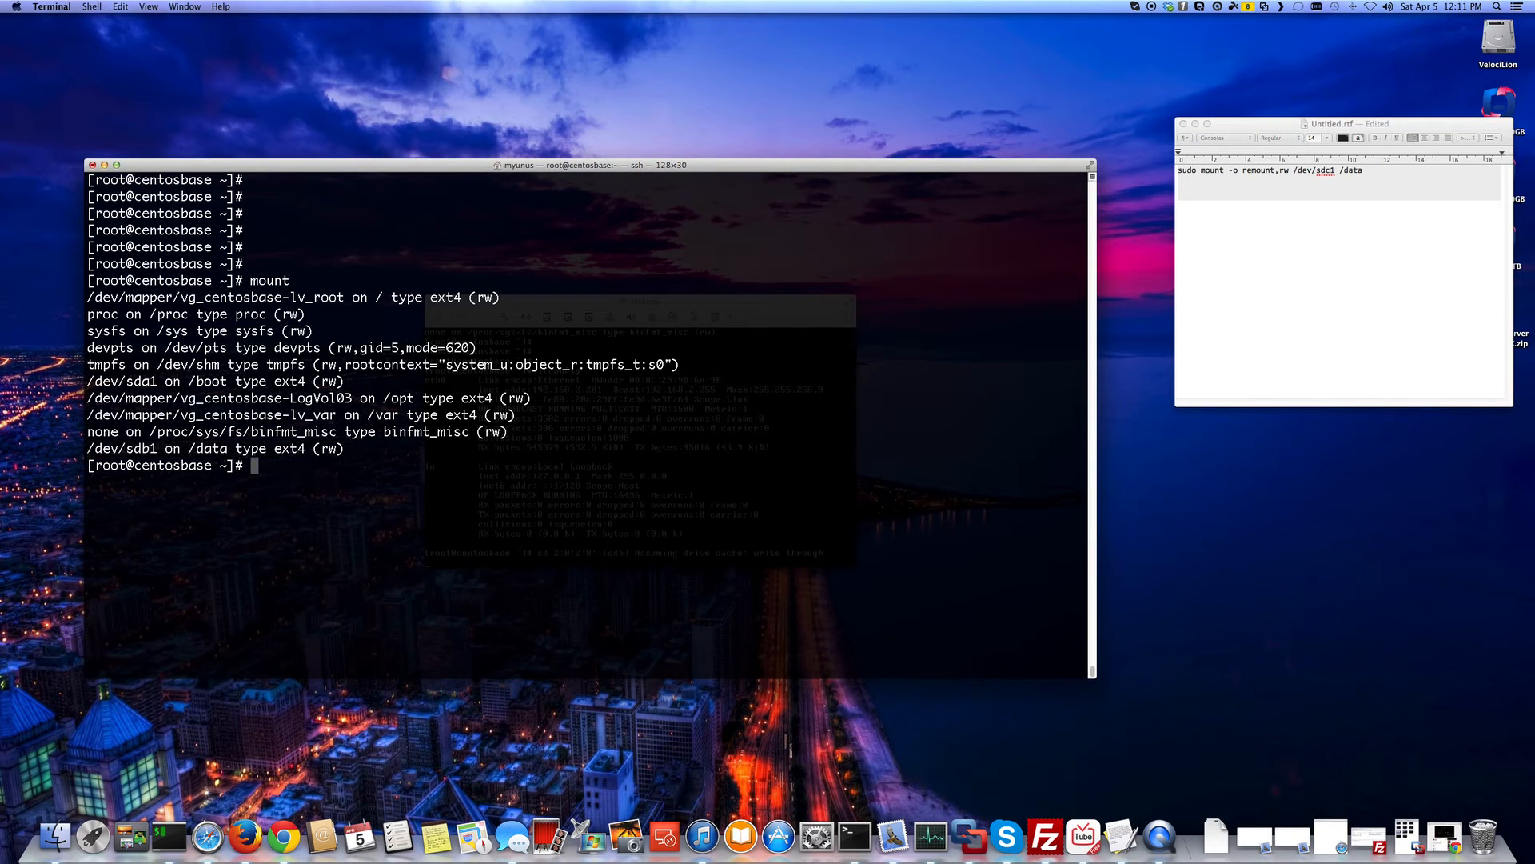
# - Unmount /data with umount and rerun mount to confirm /dev/sdb1 is no longer listed
pyautogui.write('vi')
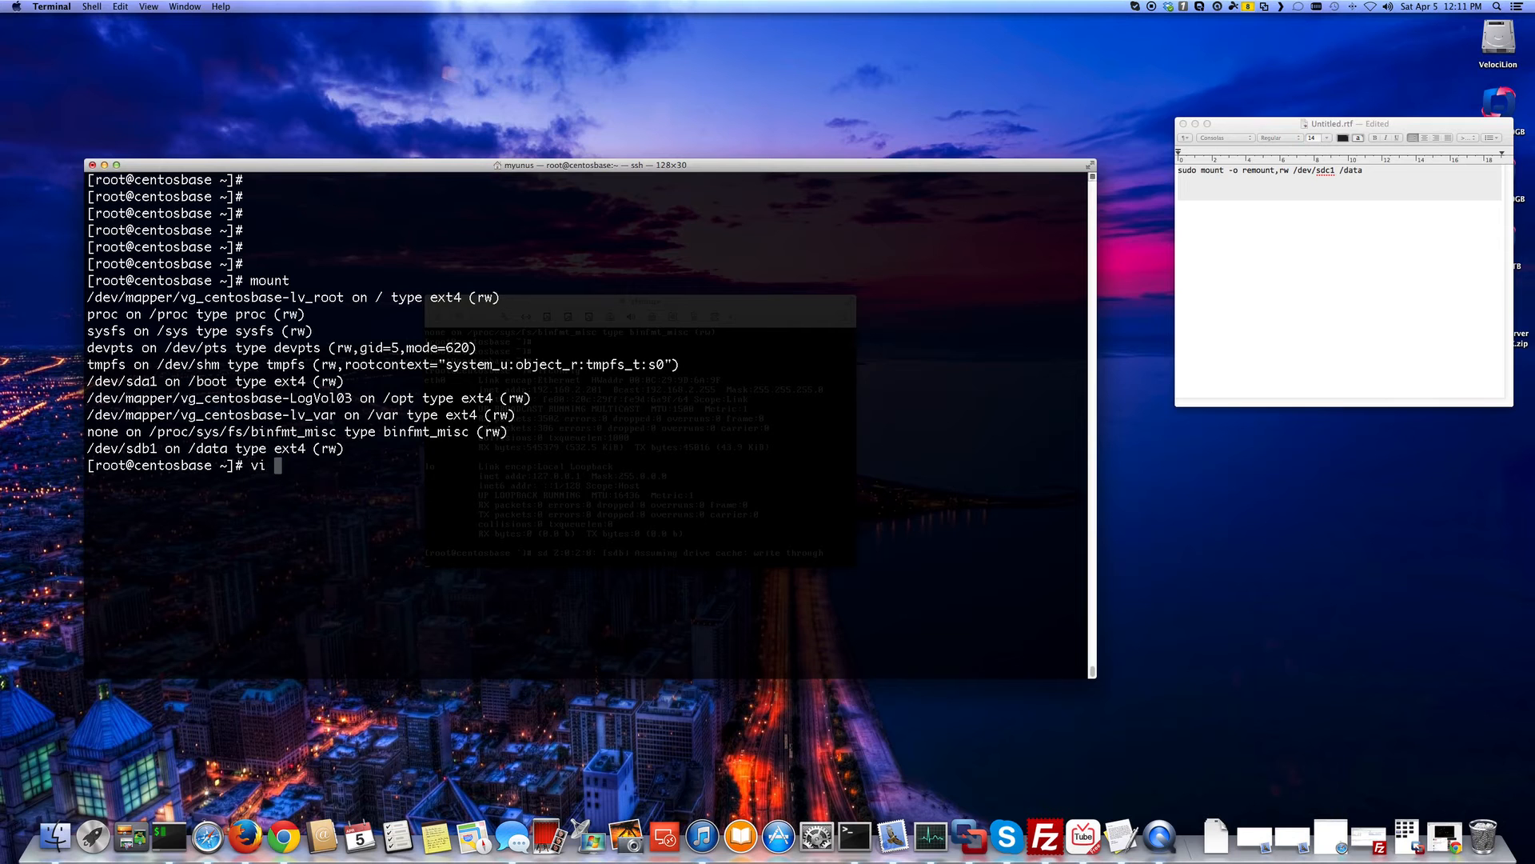
pyautogui.write('/et')
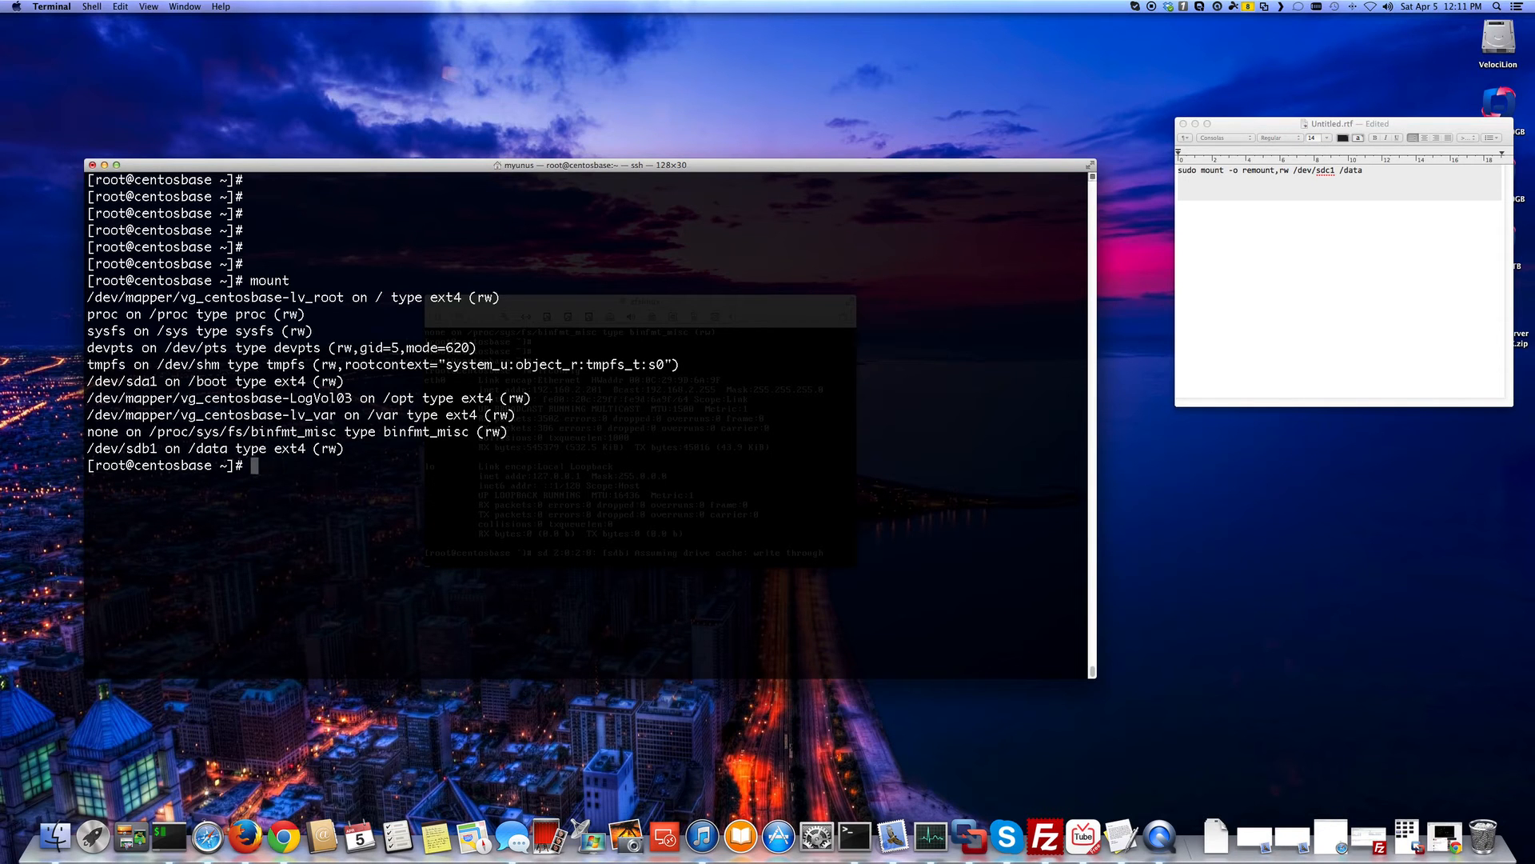
pyautogui.write('vi')
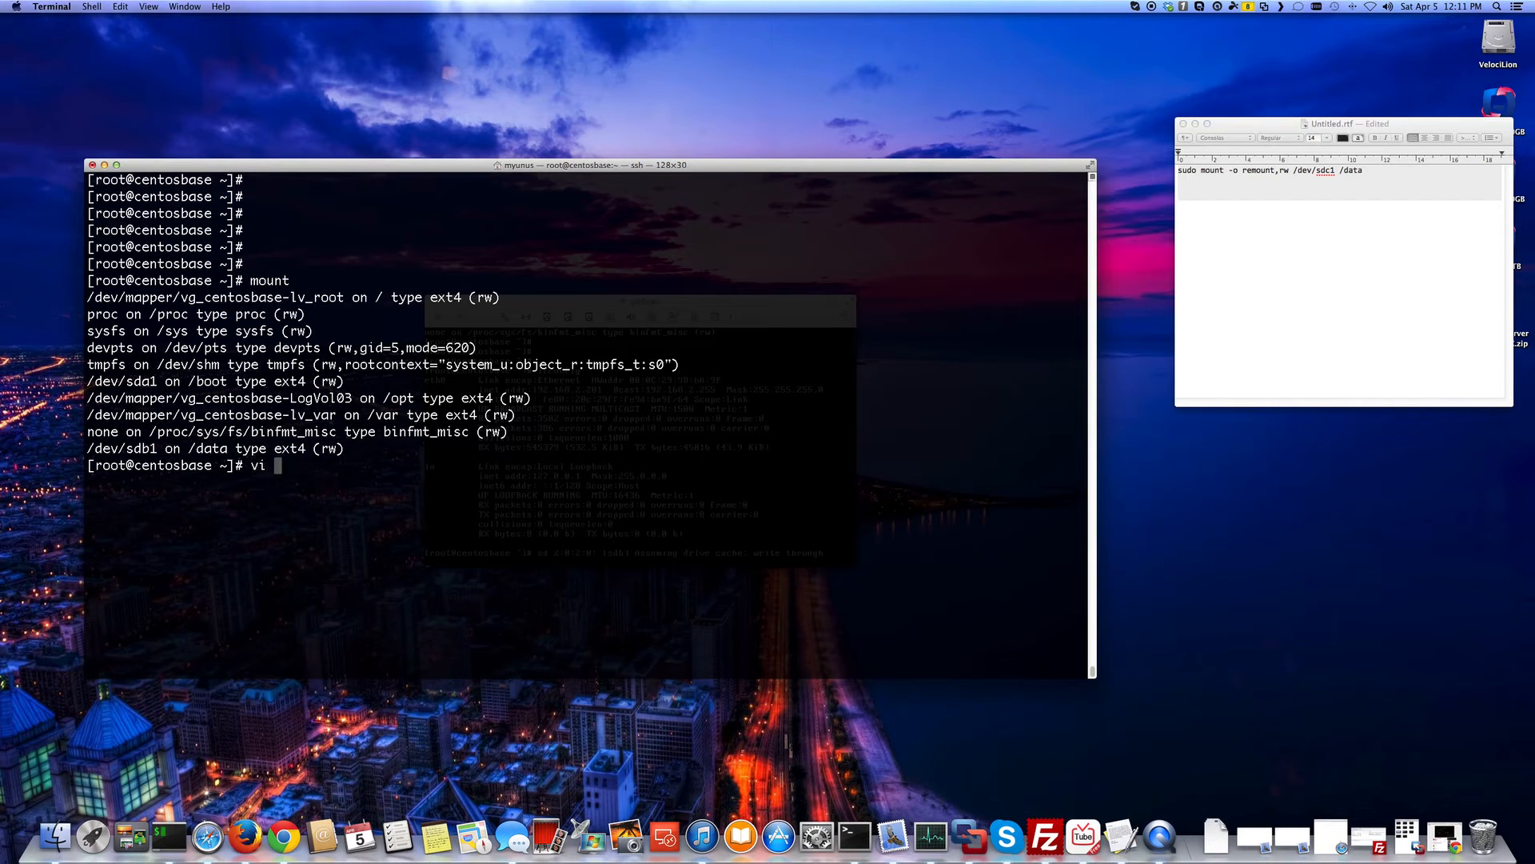
pyautogui.write('um')
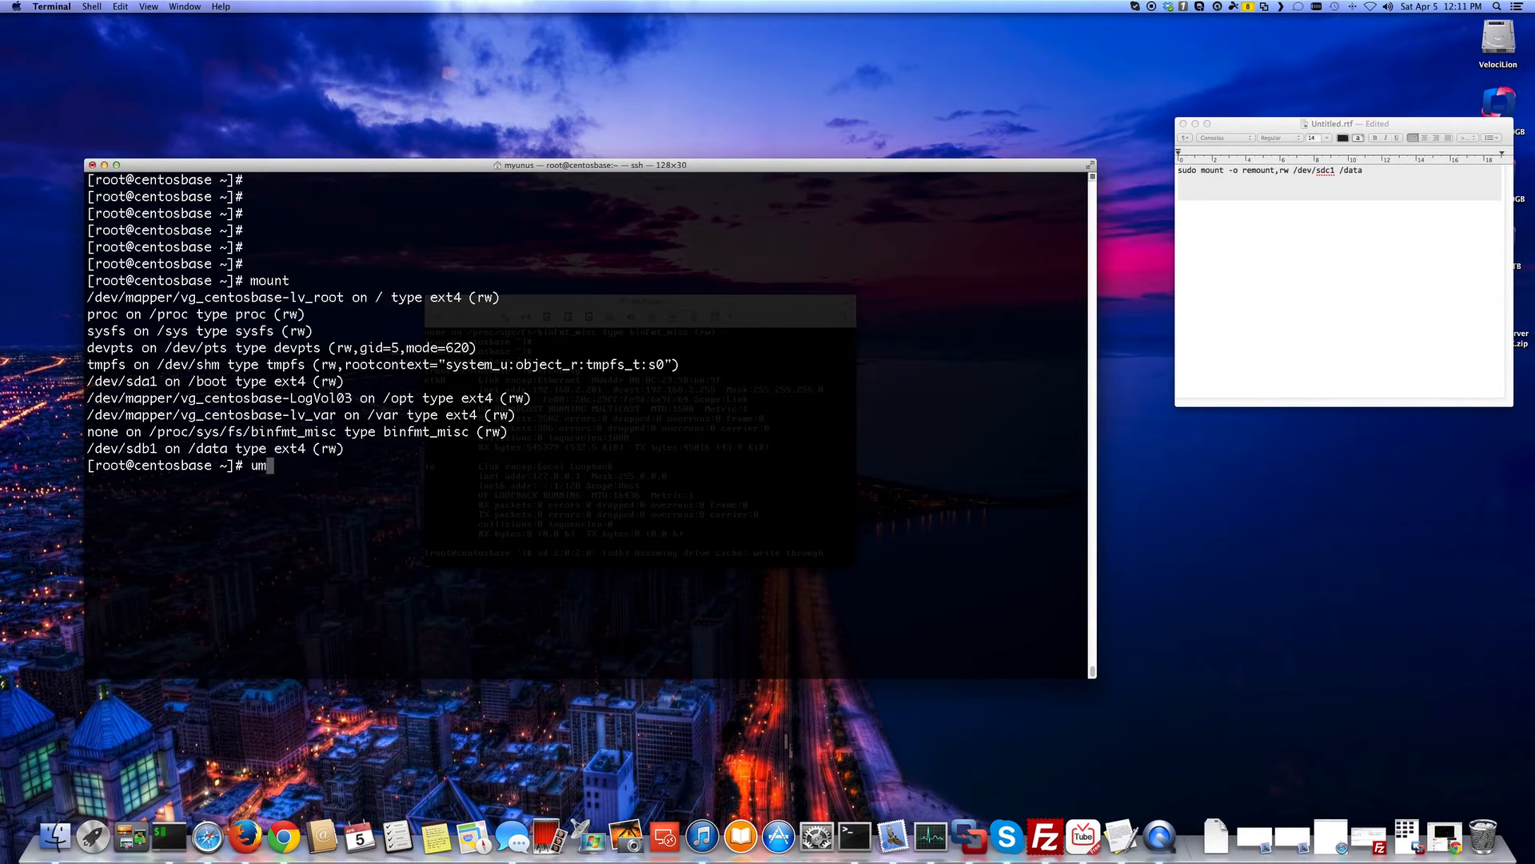
pyautogui.write('ount /data')
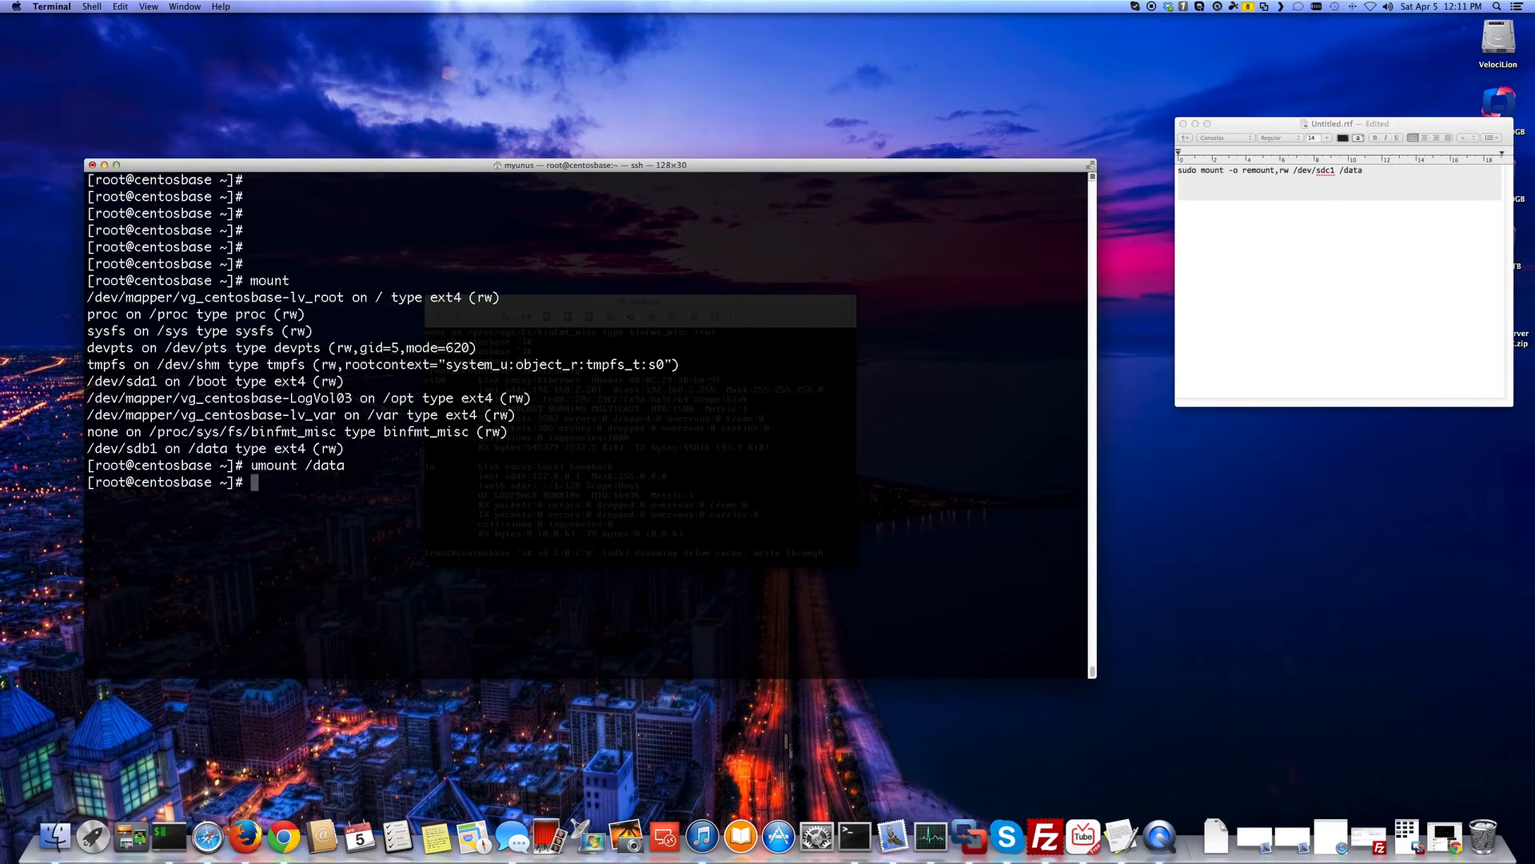
pyautogui.write('mount')
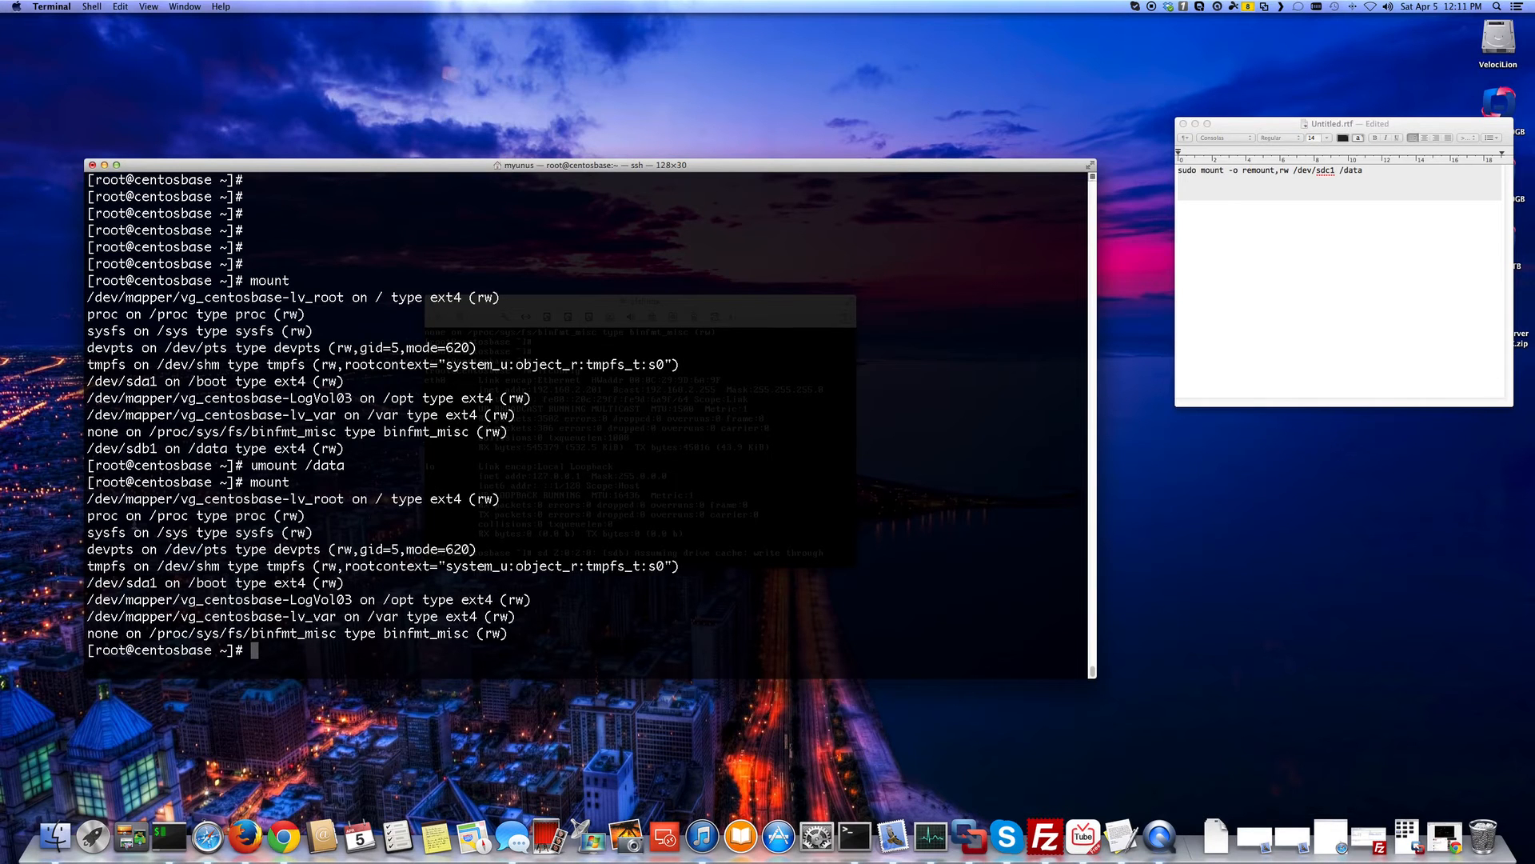
pyautogui.write('vi')
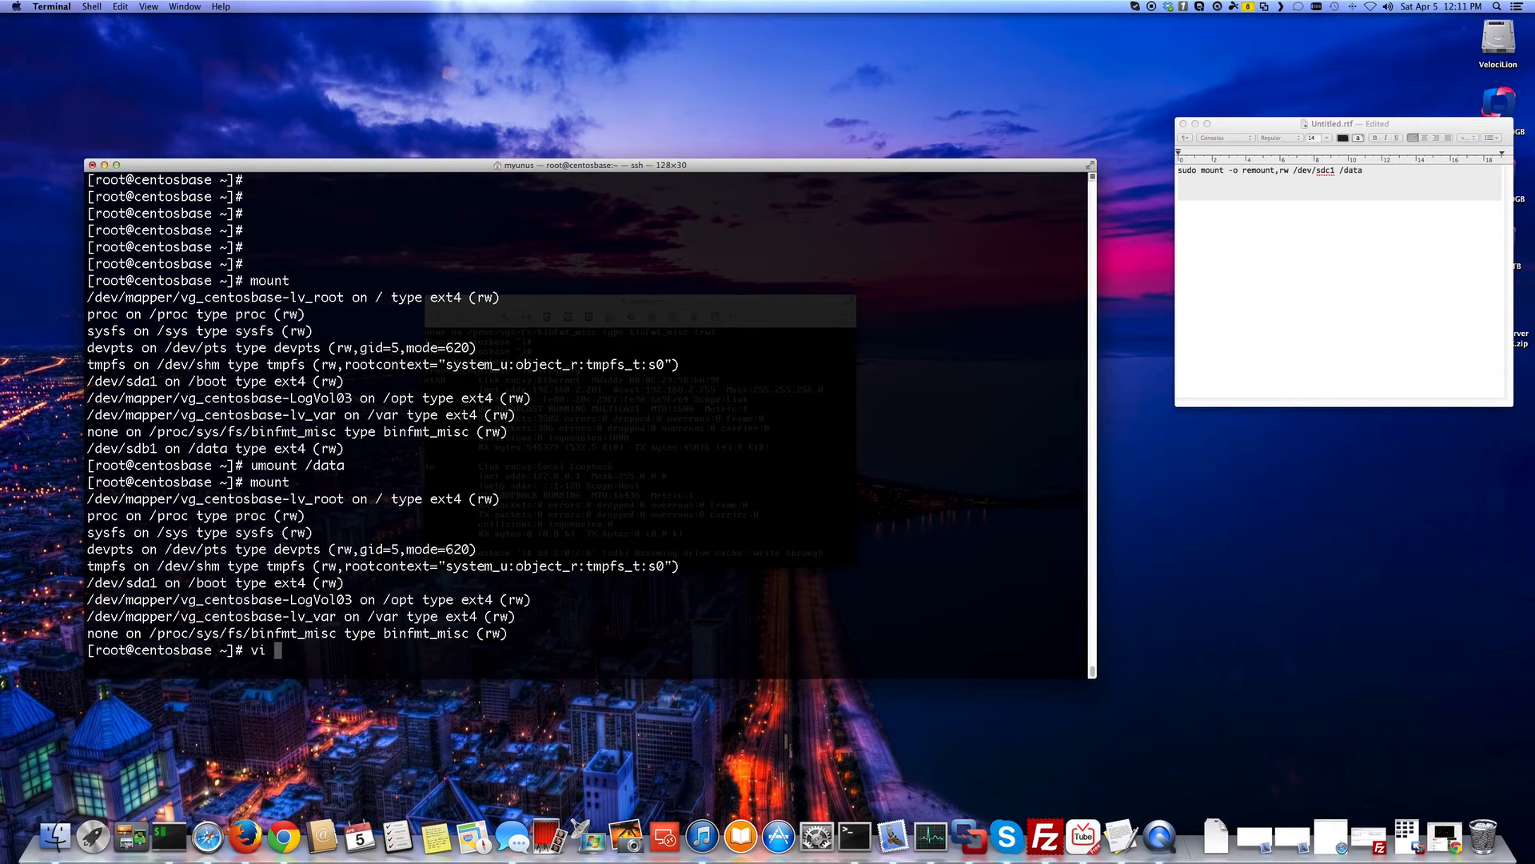
# - Edit /etc/fstab in vi so the /dev/sdb1 entry mounts at /customerdata, then save it
pyautogui.write('/etc/fstab')
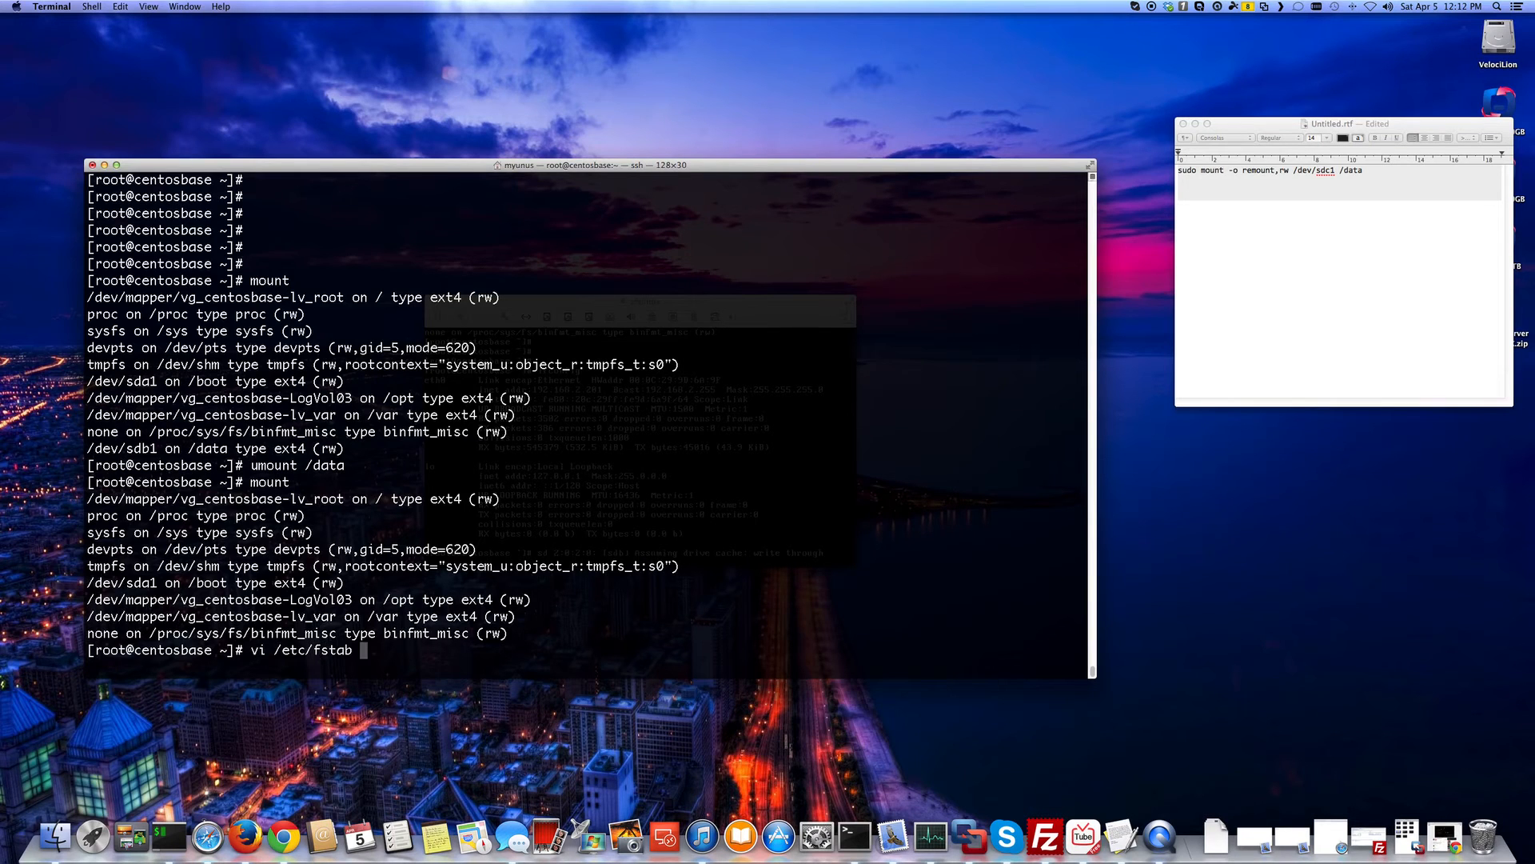
pyautogui.press('Return')
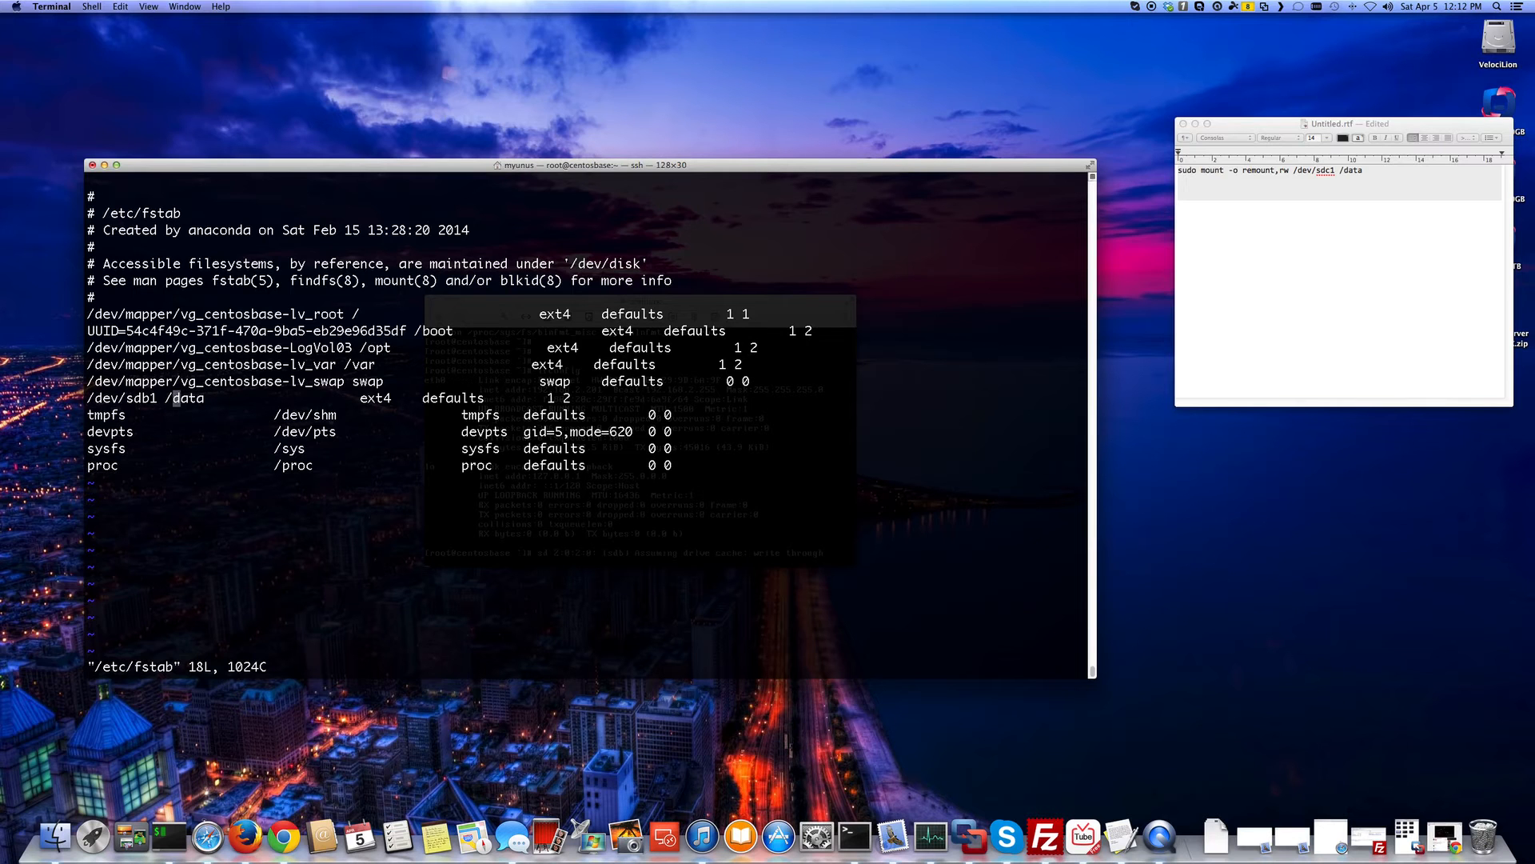
pyautogui.write('custom')
pyautogui.write('mount -')
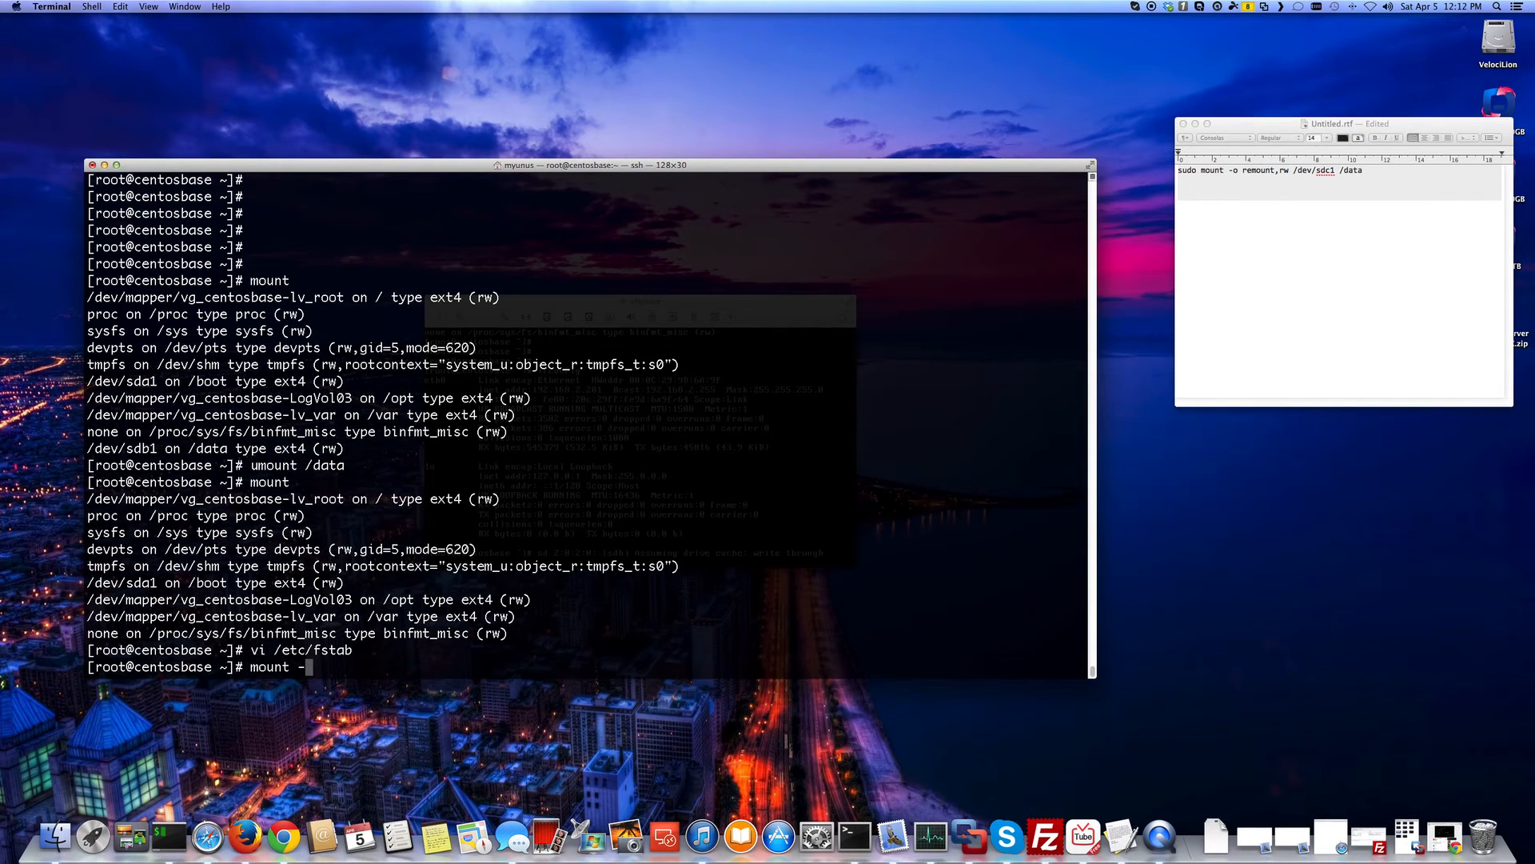
# - Run mount -ra and hit the error that /customerdata does not exist
pyautogui.write('ra')
pyautogui.press('Return')
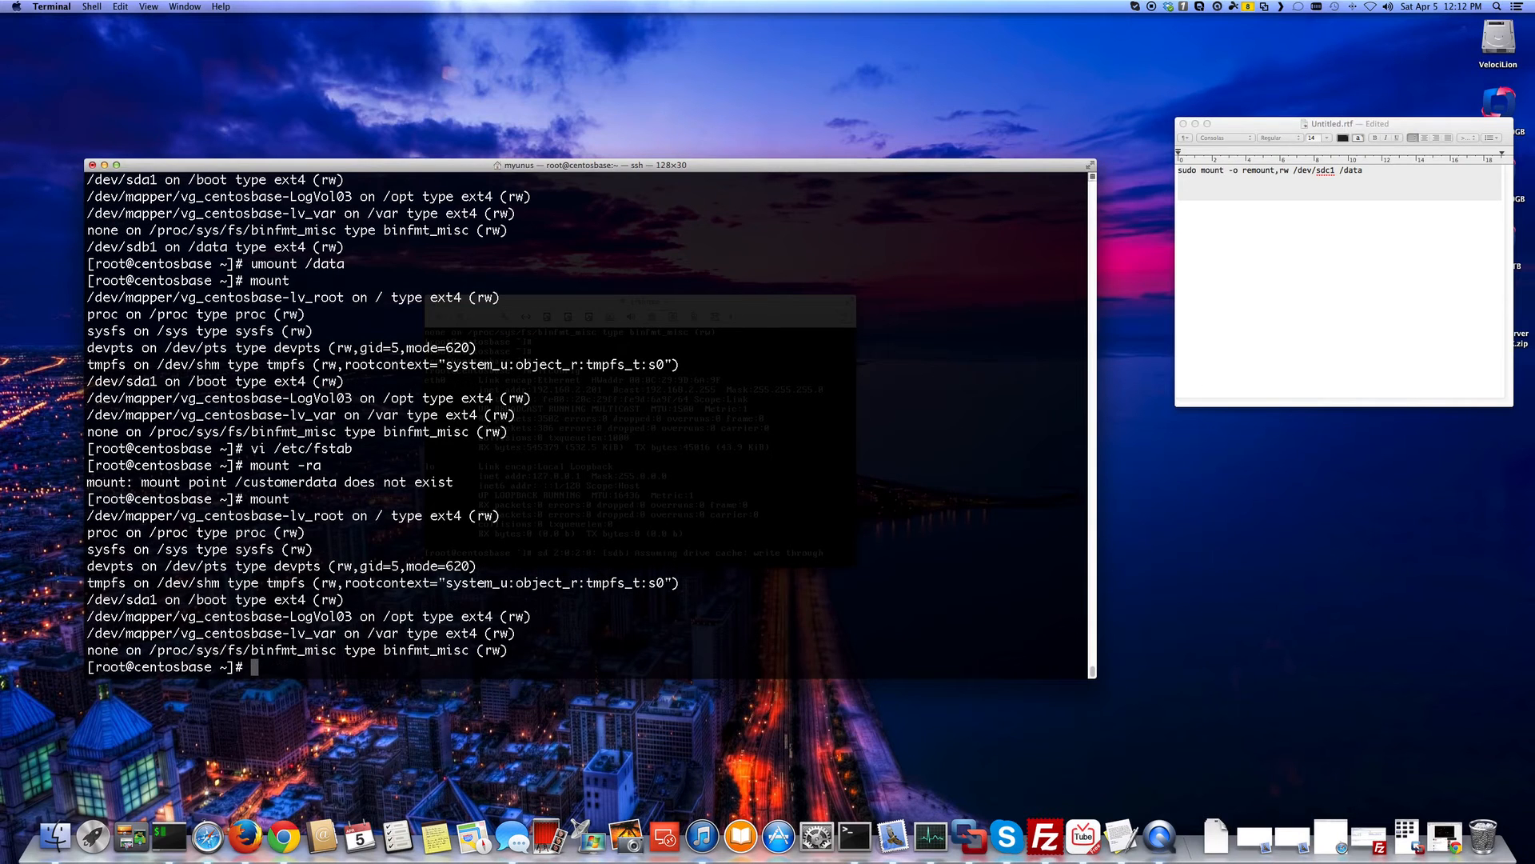
pyautogui.write('mount -')
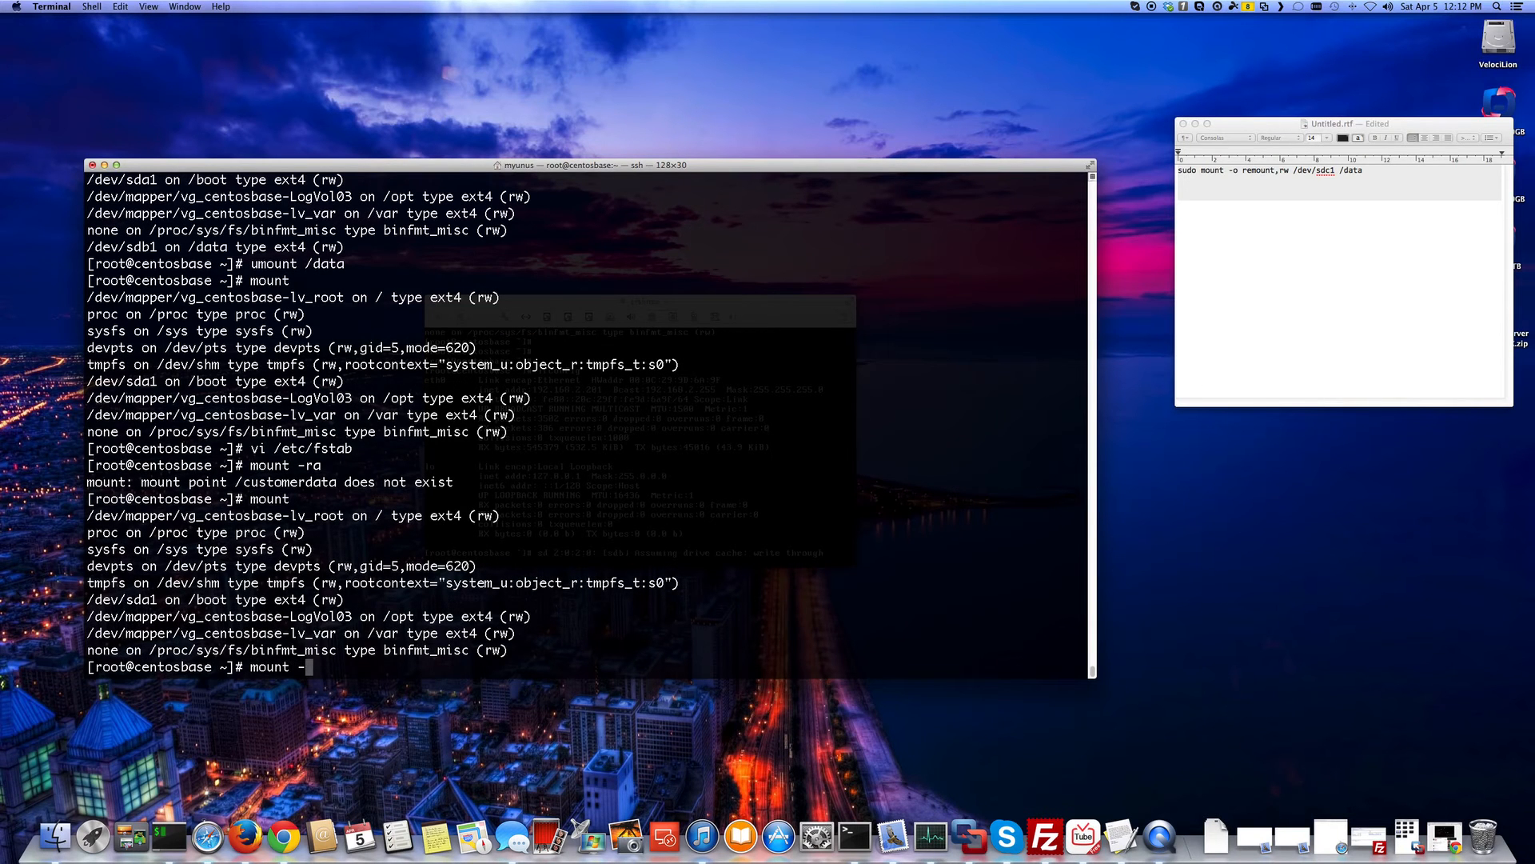
pyautogui.press('BackSpace')
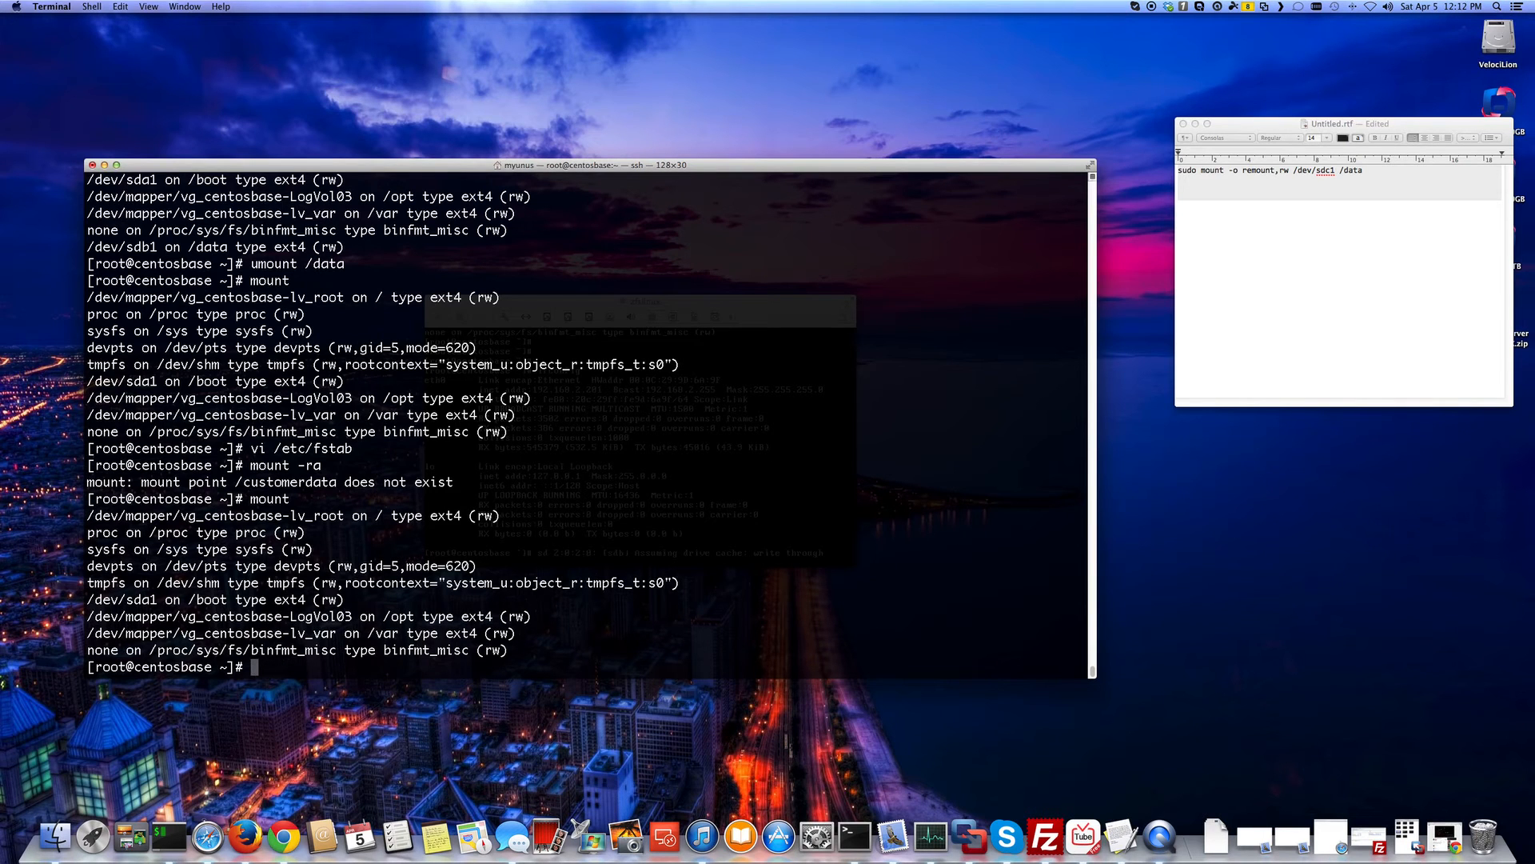
# - Create /customerdata with mkdir, rerun mount -ra, and confirm /dev/sdb1 mounted there (ro)
pyautogui.write('mkdir /')
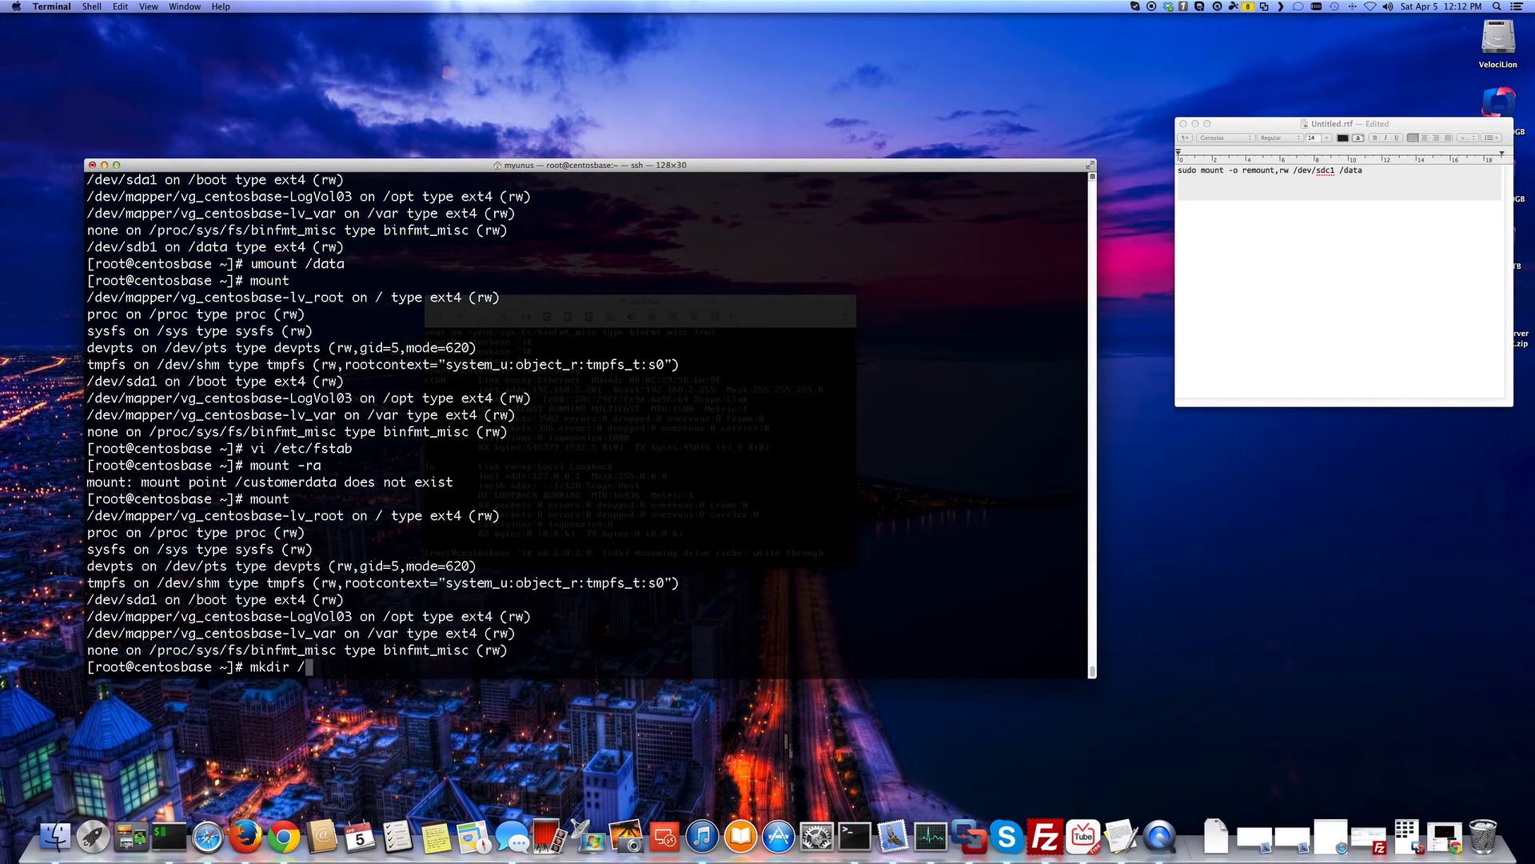
pyautogui.write('customerdata')
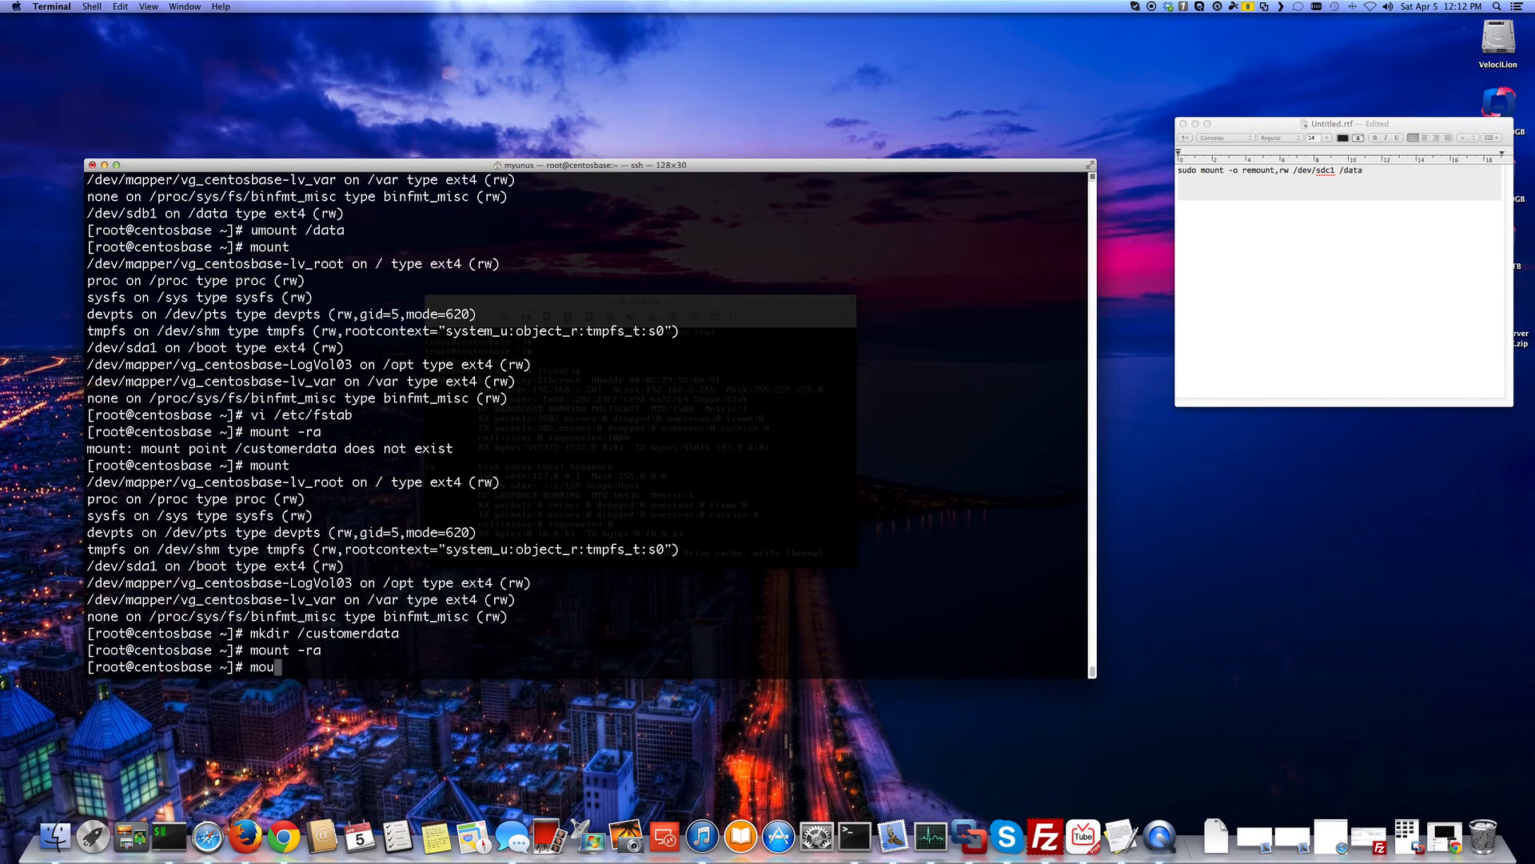
pyautogui.press('Return')
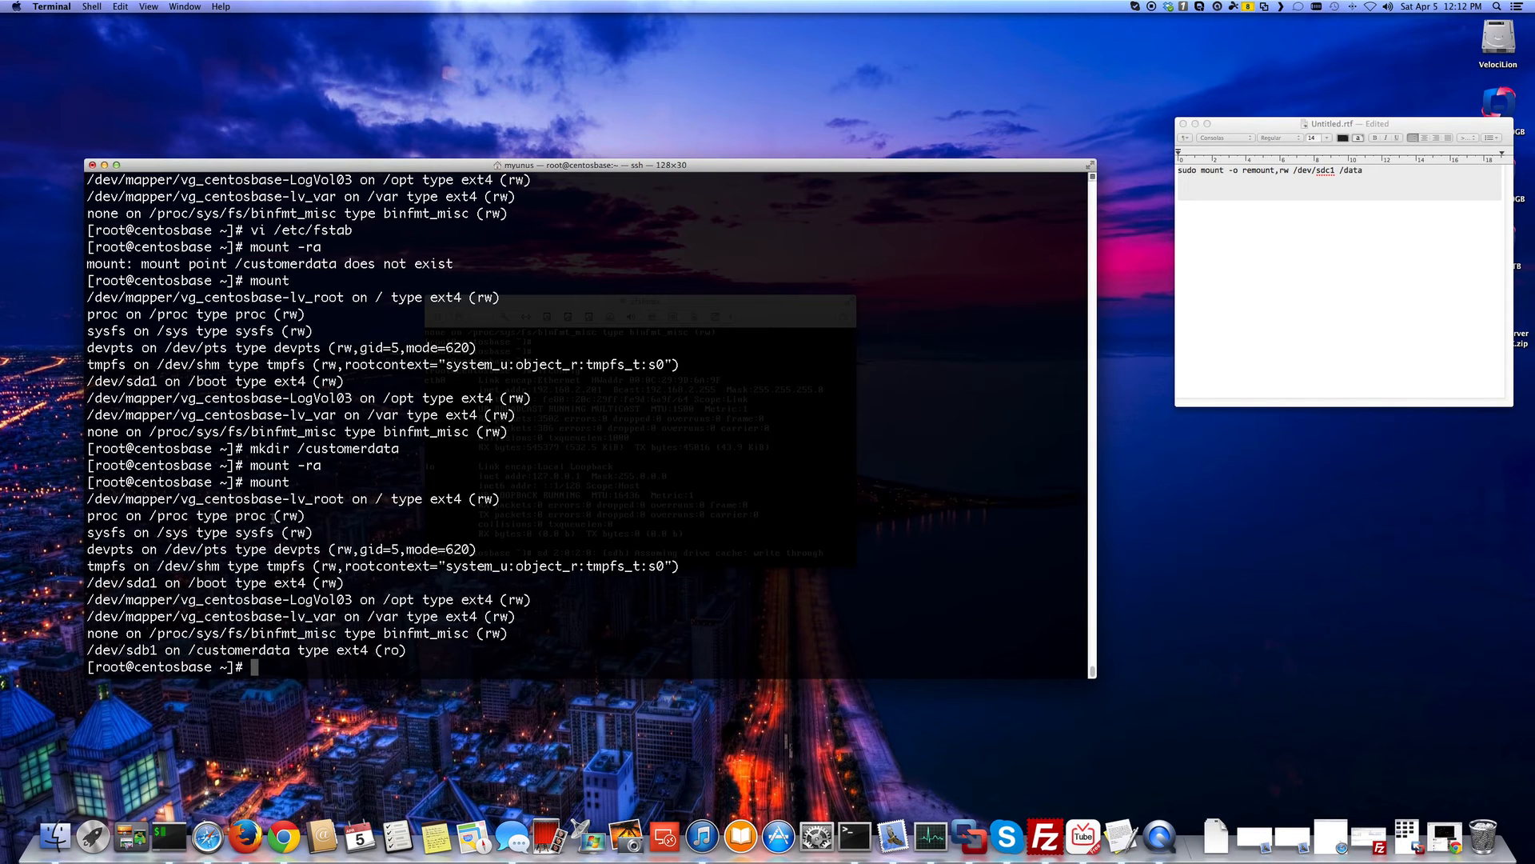
# - Run mount -o remount,rw /dev/sdb1 /customerdata from the notes, then ls the home directory
pyautogui.write('mount')
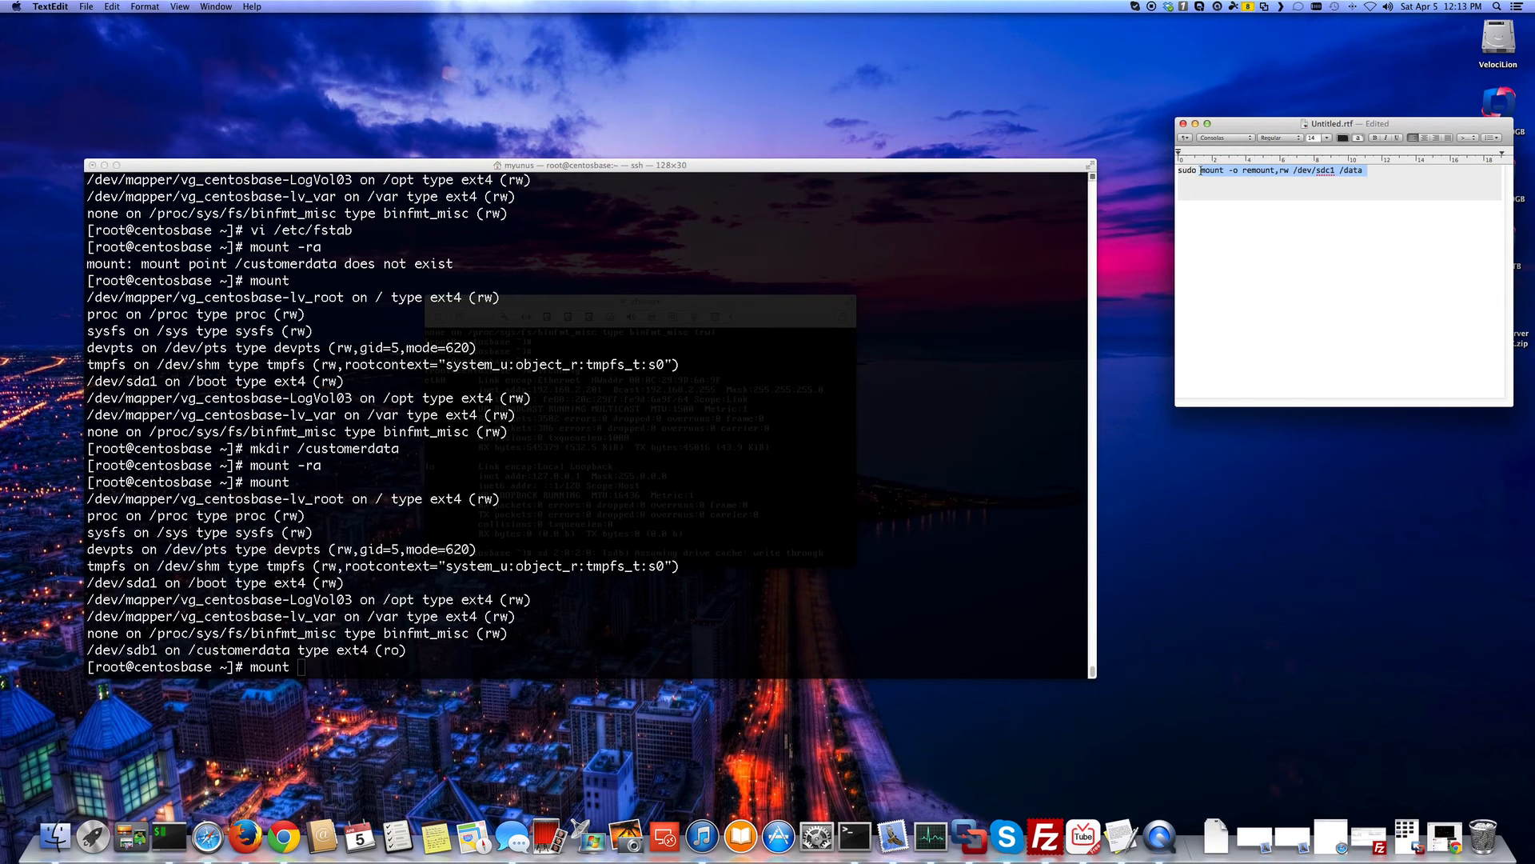
pyautogui.rightClick(1273, 171)
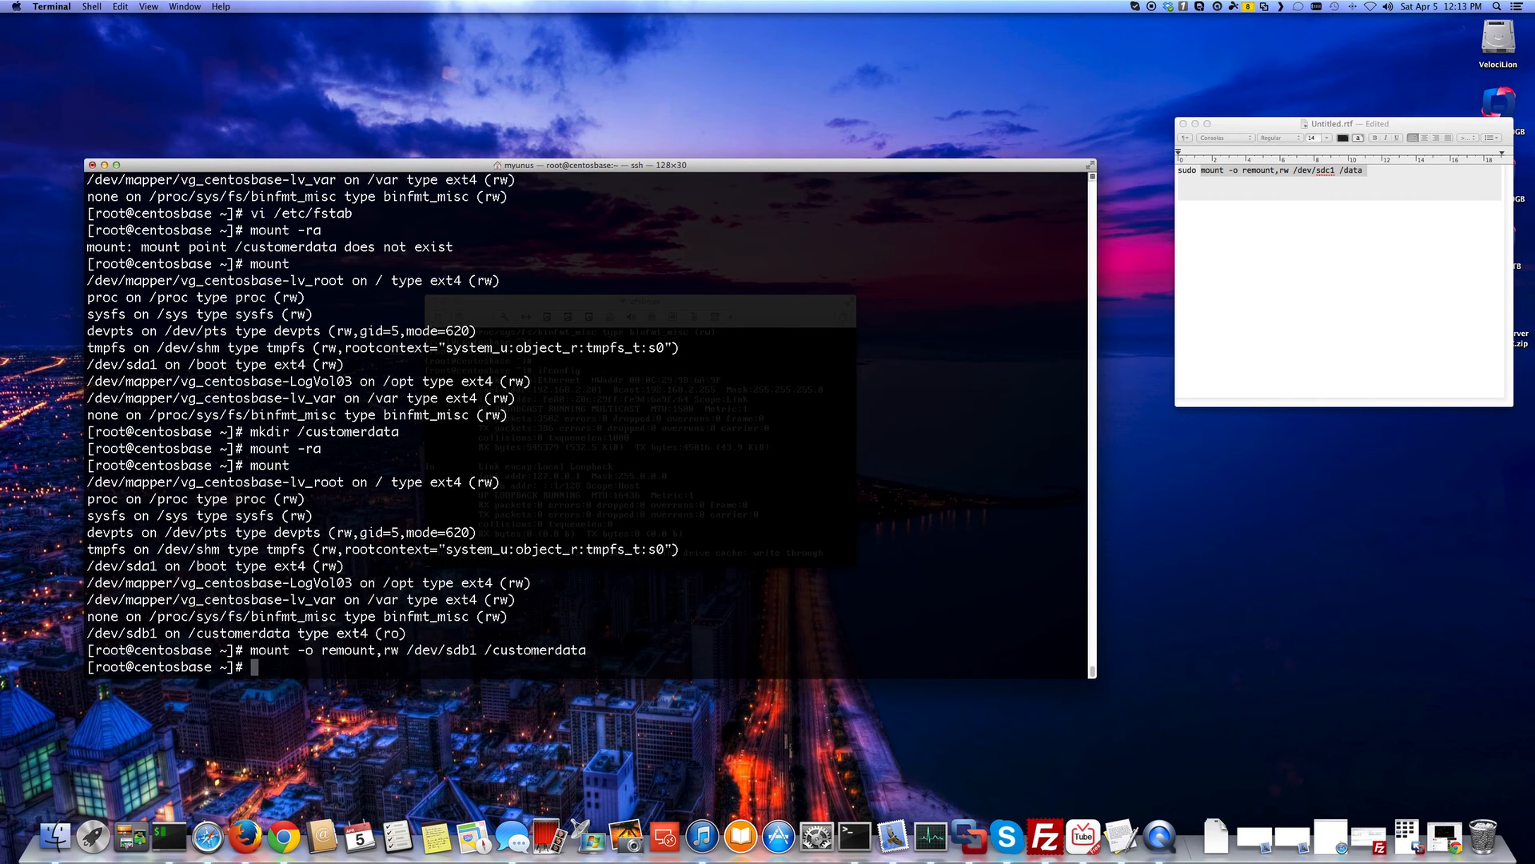
pyautogui.write('ls')
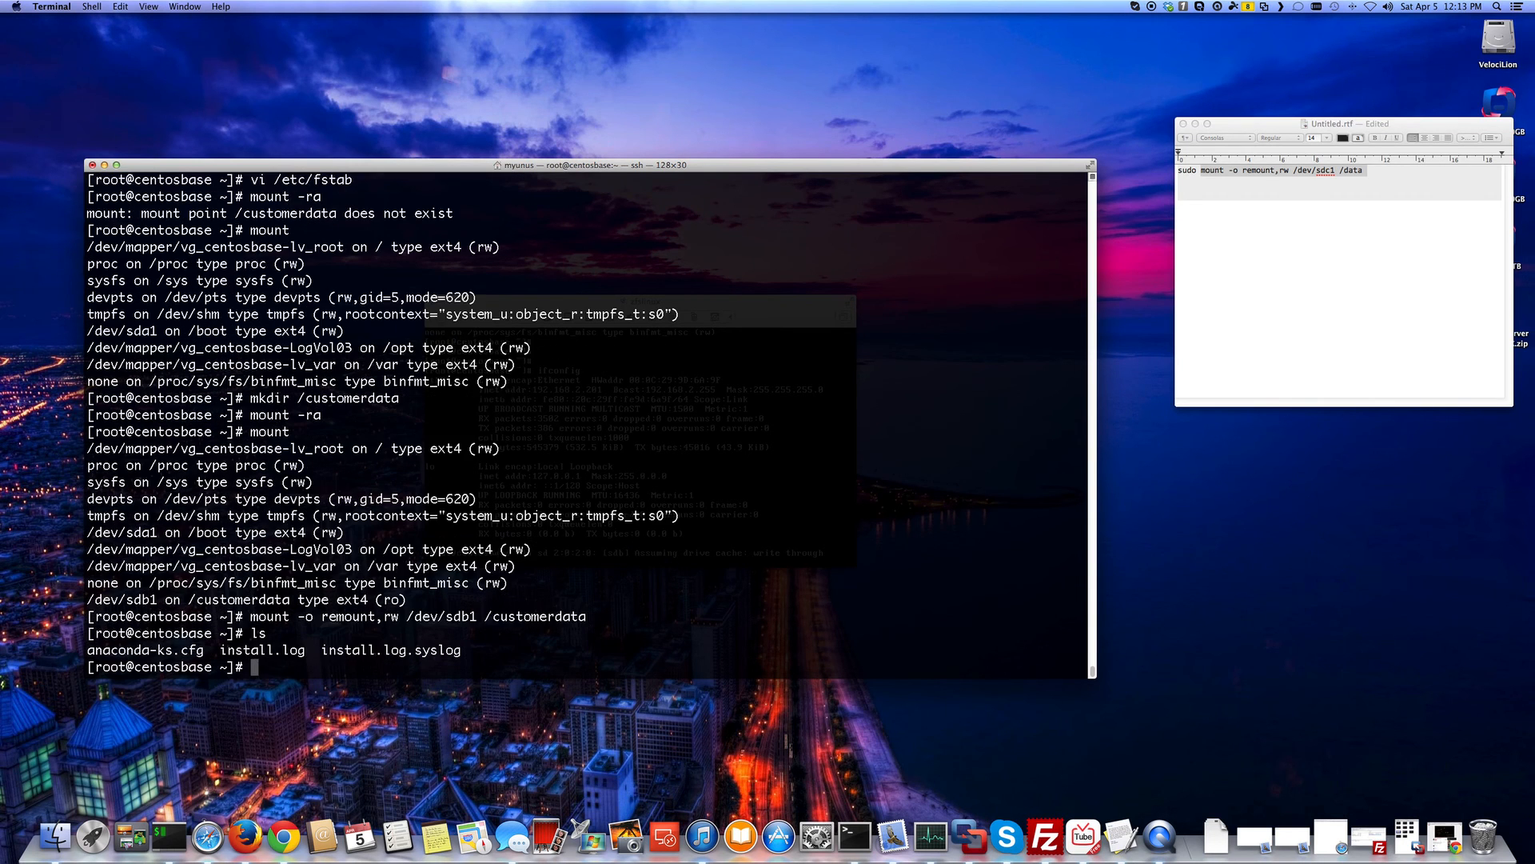